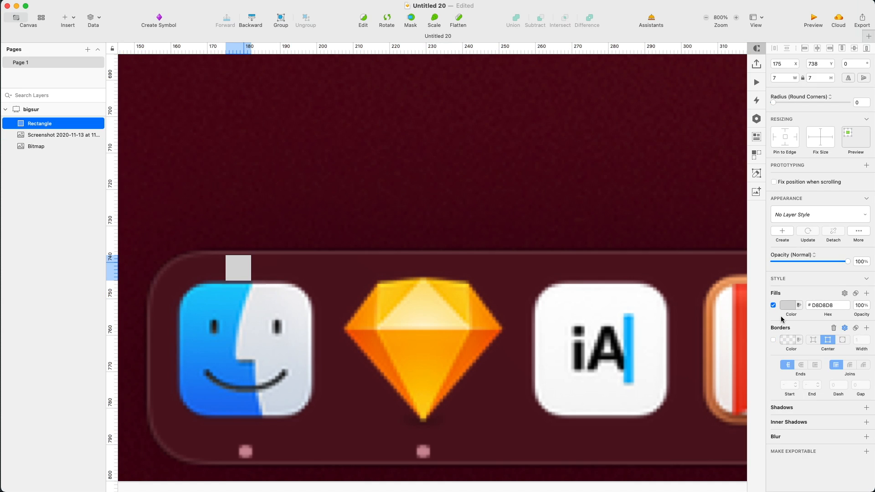
Color the 7×7 marker square FF0000 and place copies left of and below the Finder icon.
{"action": "left_click", "coordinate": [788, 305]}
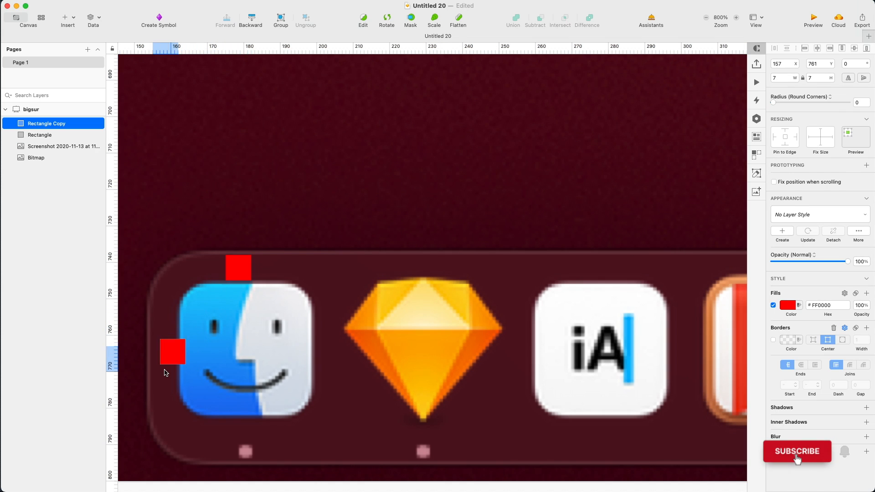
{"action": "left_click_drag", "start_coordinate": [172, 352], "coordinate": [161, 357]}
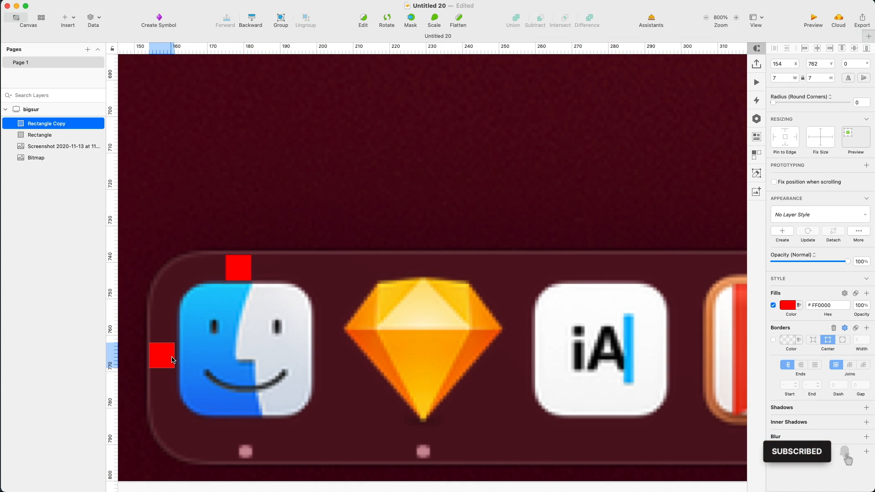
{"action": "left_click_drag", "start_coordinate": [162, 356], "coordinate": [216, 424]}
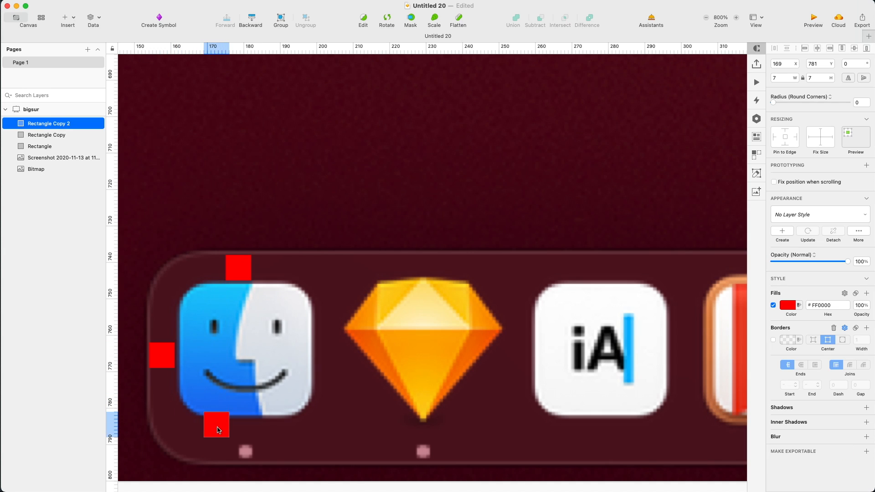
{"action": "left_click_drag", "start_coordinate": [216, 425], "coordinate": [245, 431]}
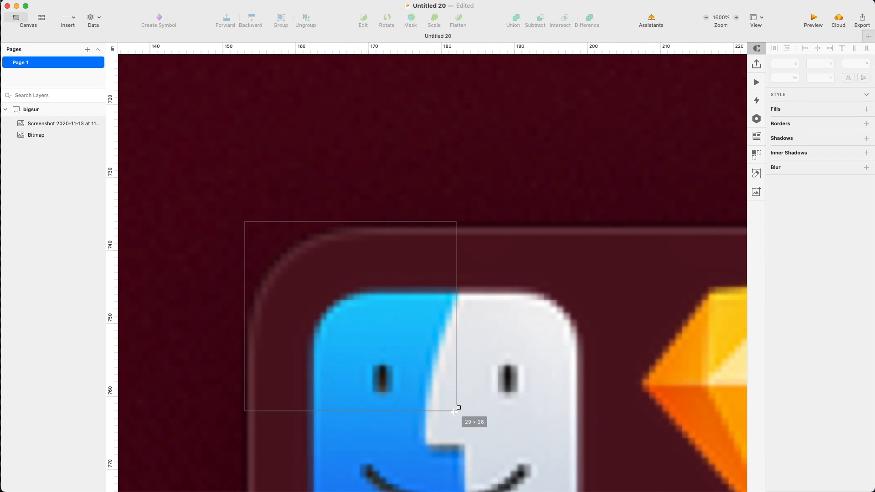
Draw a 40% opacity rectangle, set height 58 and radius 16, and stretch it across the dock's icons.
{"action": "left_click_drag", "start_coordinate": [246, 222], "coordinate": [456, 408]}
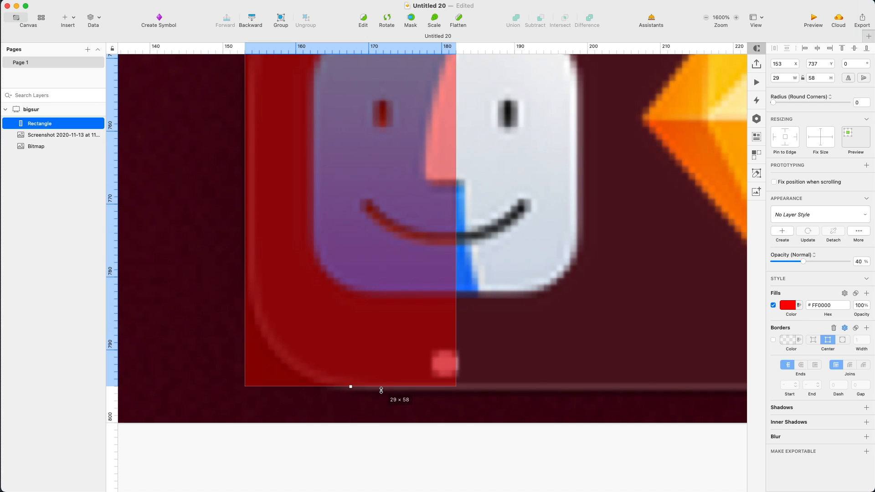
{"action": "left_click_drag", "start_coordinate": [787, 102], "coordinate": [803, 102]}
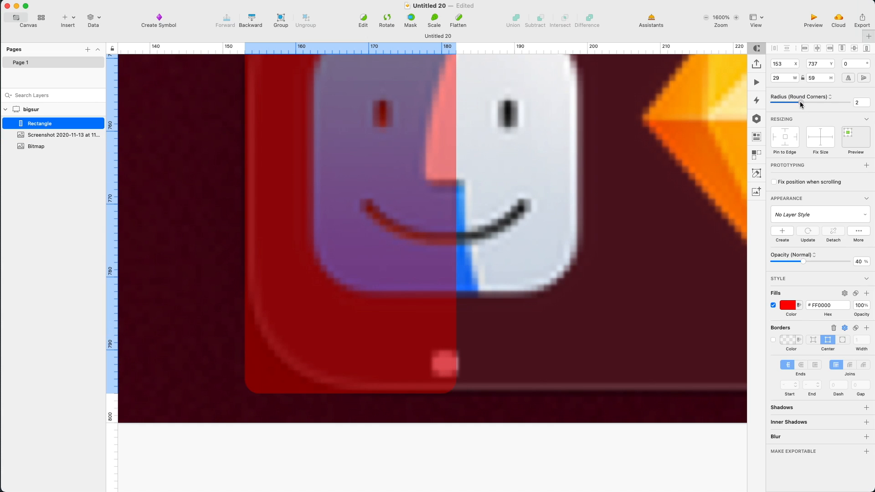
{"action": "left_click_drag", "start_coordinate": [791, 103], "coordinate": [848, 103]}
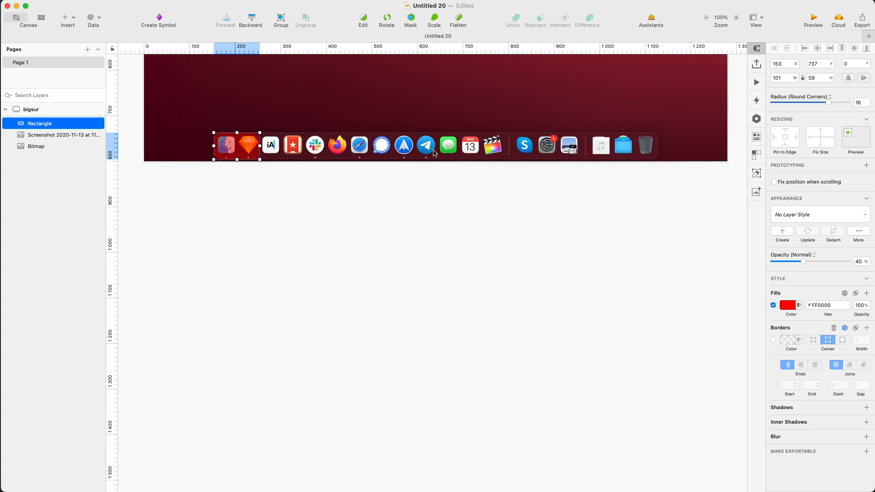
{"action": "left_click_drag", "start_coordinate": [259, 148], "coordinate": [344, 151]}
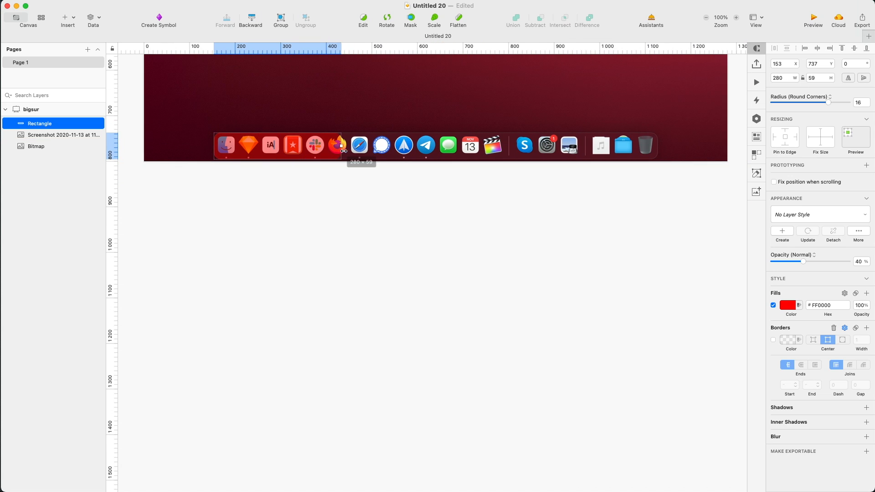
{"action": "left_click_drag", "start_coordinate": [343, 146], "coordinate": [657, 155]}
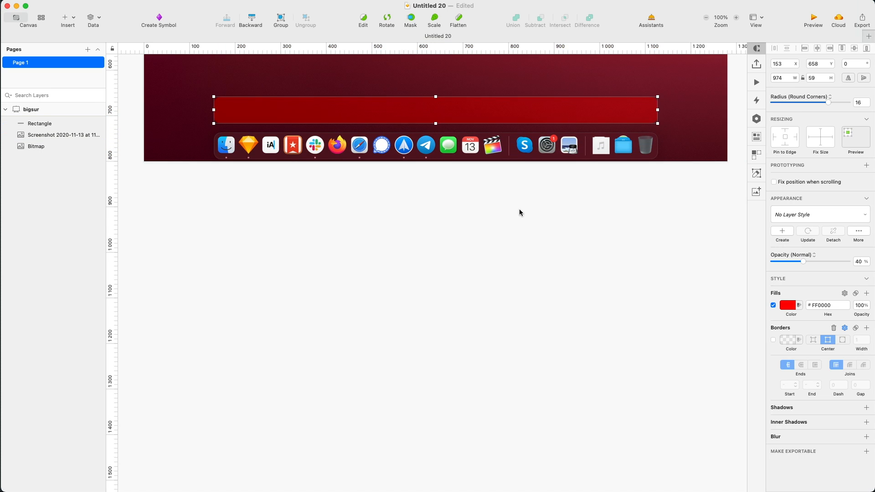
Give the dock rectangle a #000000 fill at 44% and a 1px inside border.
{"action": "left_click", "coordinate": [788, 305]}
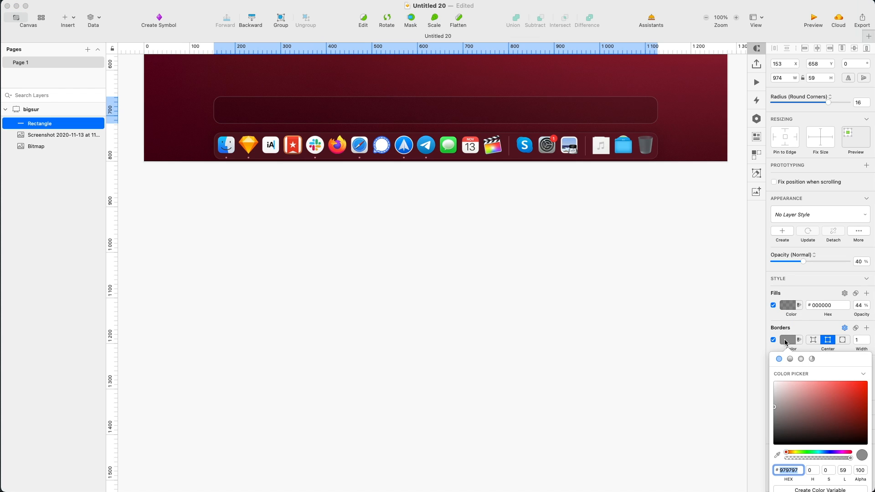
{"action": "left_click", "coordinate": [813, 339]}
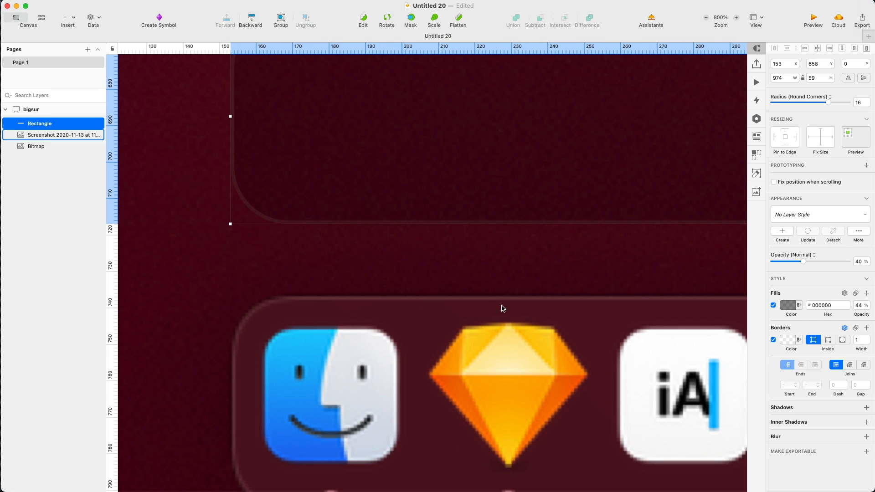
{"action": "left_click", "coordinate": [788, 340]}
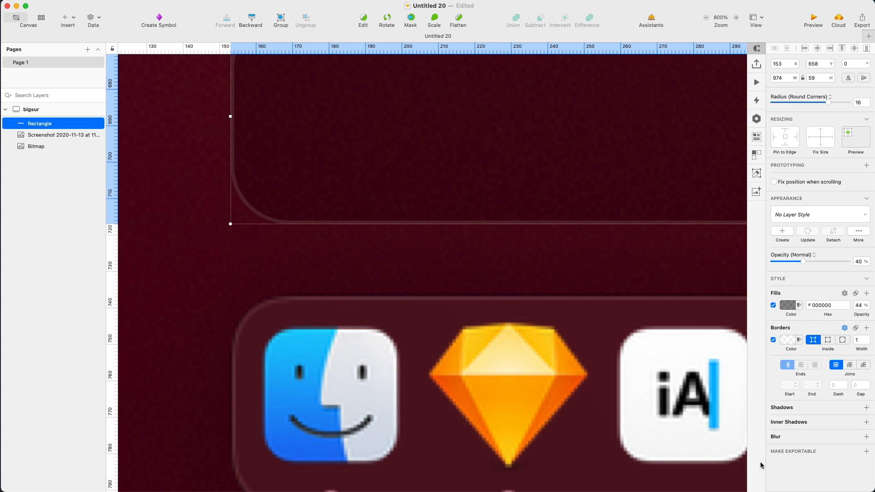
{"action": "mouse_move", "coordinate": [858, 414]}
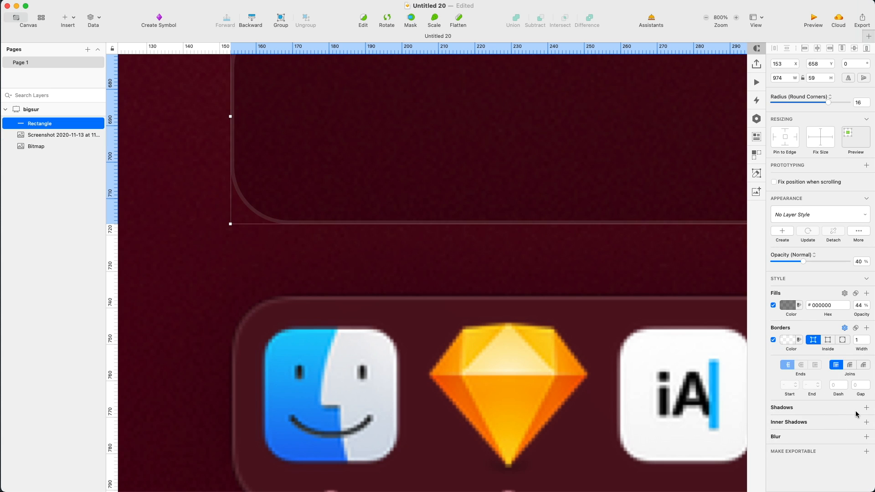
Add a drop shadow and a background blur to the dock rectangle.
{"action": "left_click", "coordinate": [867, 408]}
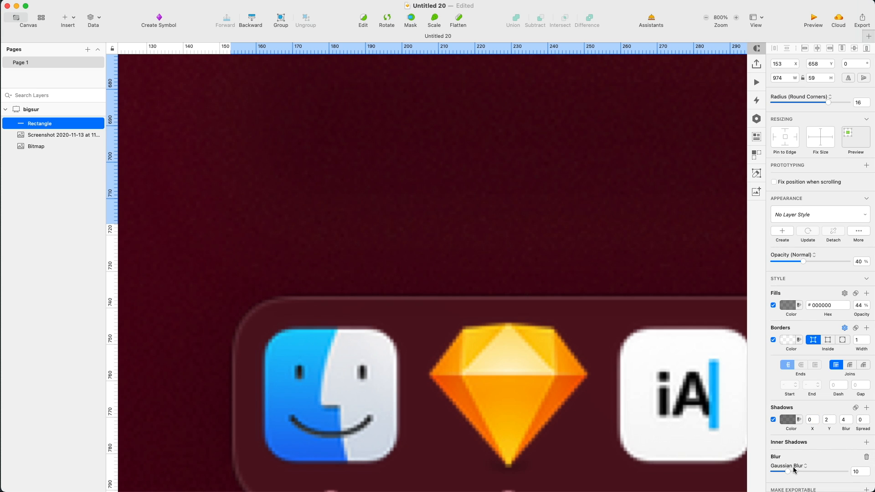
{"action": "left_click", "coordinate": [788, 466]}
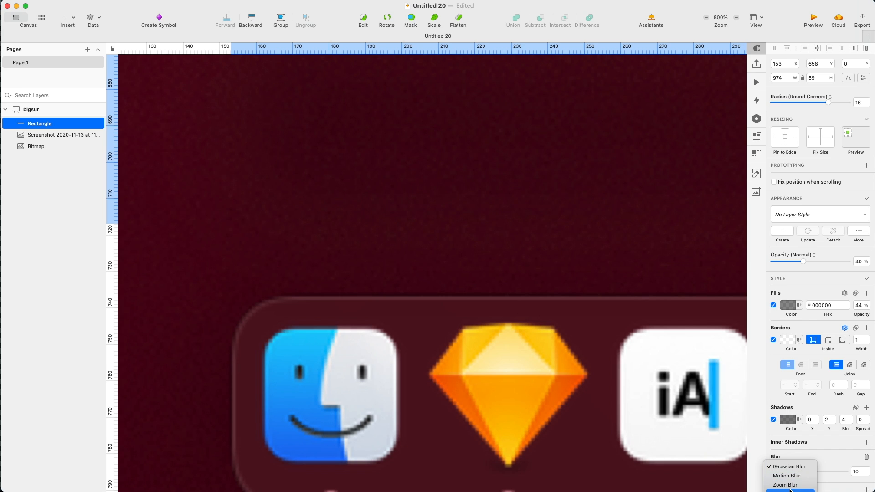
{"action": "left_click", "coordinate": [791, 467]}
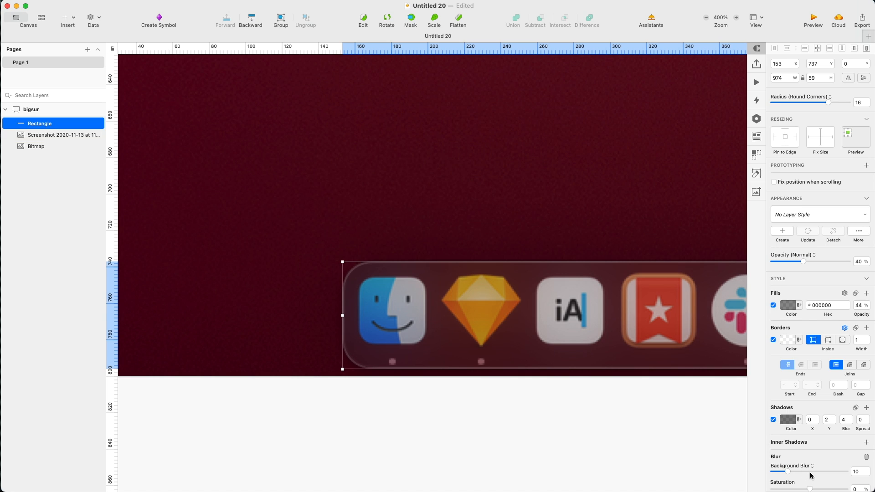
Tune the background blur amount and set the border to FFFFFF at 30% alpha.
{"action": "left_click_drag", "start_coordinate": [787, 472], "coordinate": [798, 471]}
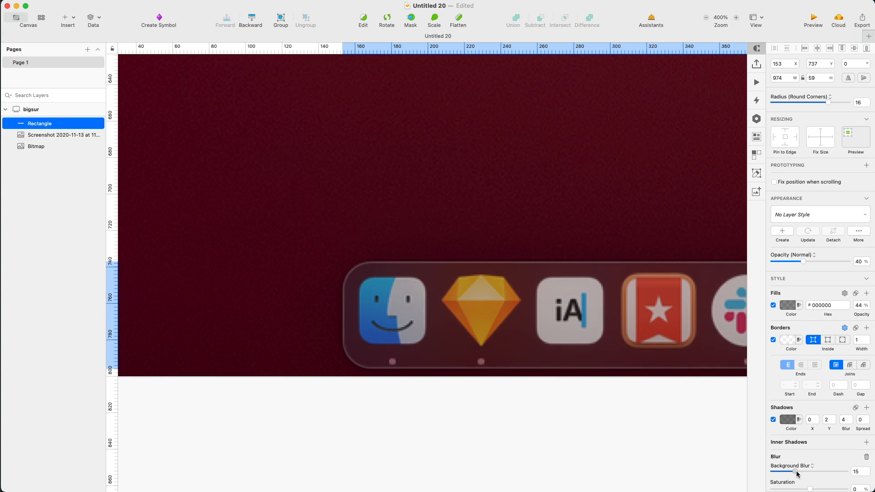
{"action": "left_click_drag", "start_coordinate": [795, 473], "coordinate": [798, 473]}
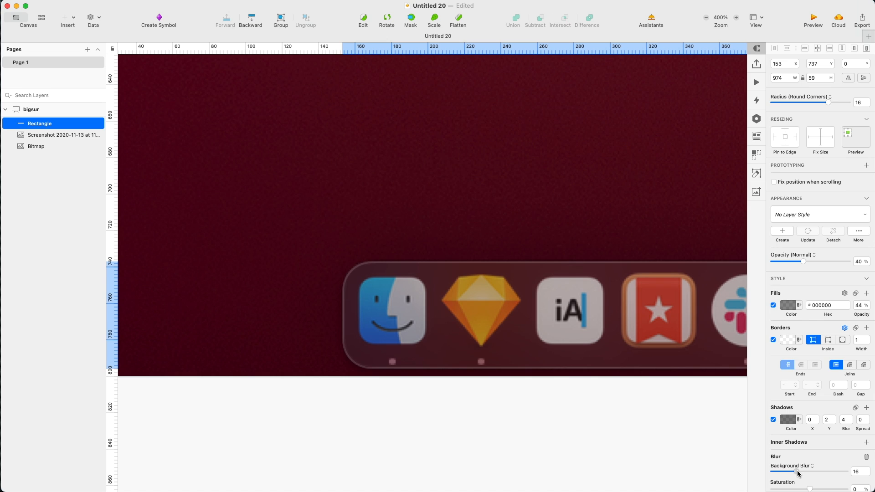
{"action": "left_click_drag", "start_coordinate": [798, 472], "coordinate": [795, 471]}
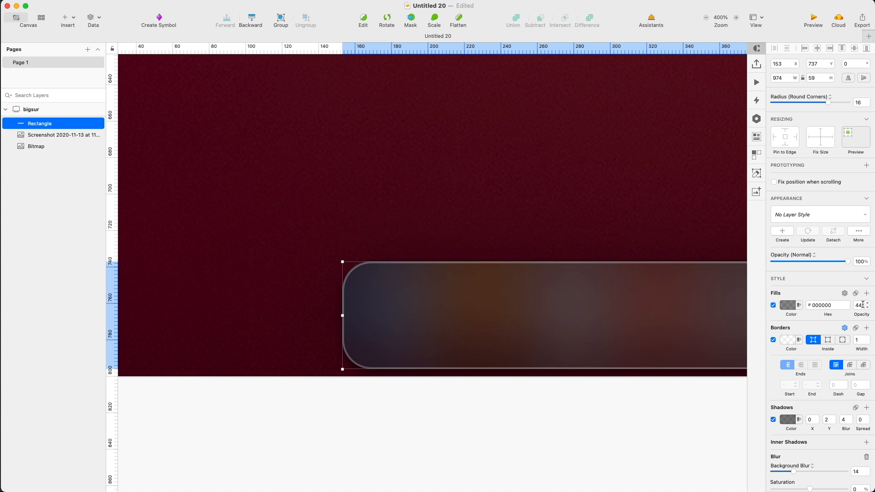
{"action": "left_click_drag", "start_coordinate": [795, 472], "coordinate": [784, 472]}
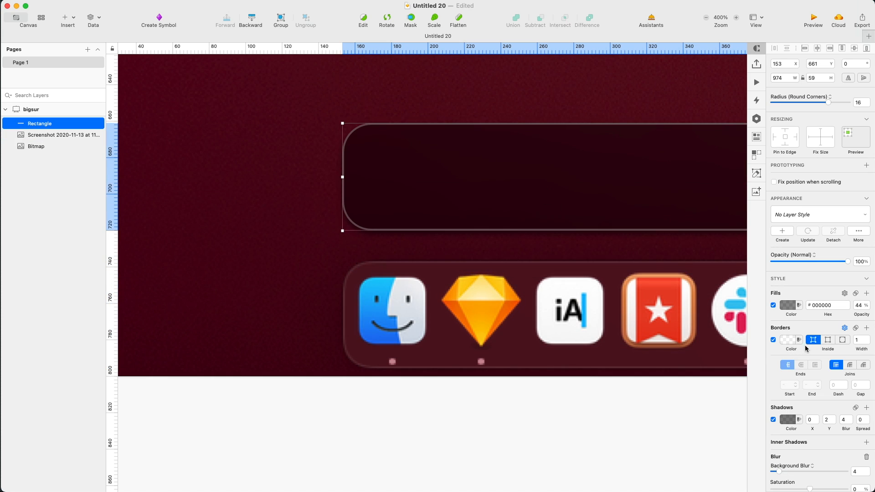
{"action": "left_click", "coordinate": [787, 340]}
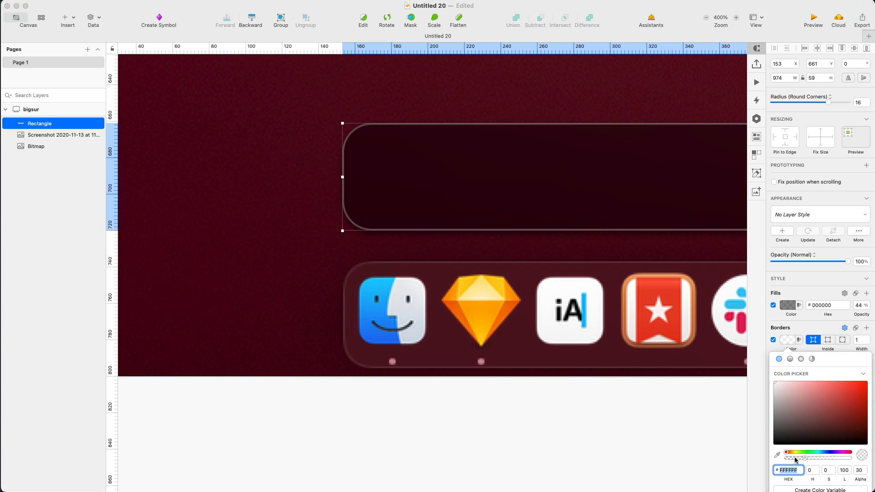
{"action": "left_click_drag", "start_coordinate": [798, 459], "coordinate": [789, 459]}
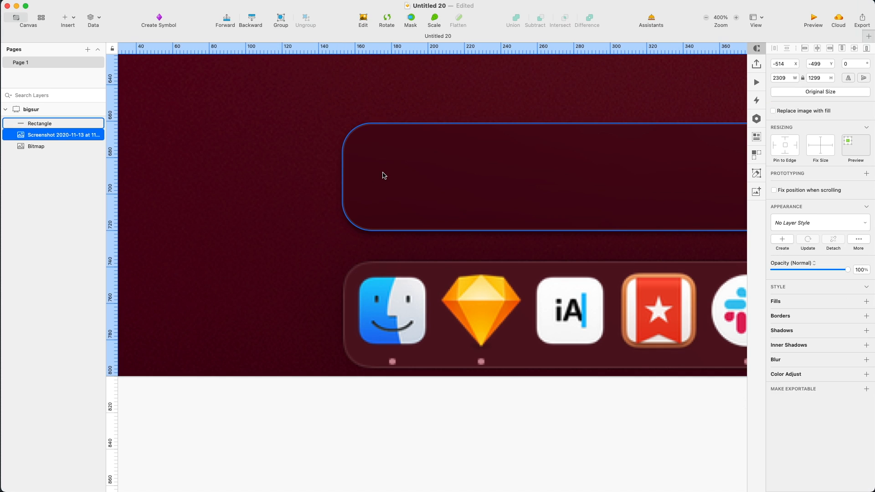
Hide the reference Screenshot layer behind the translucent dock bar.
{"action": "left_click", "coordinate": [39, 124]}
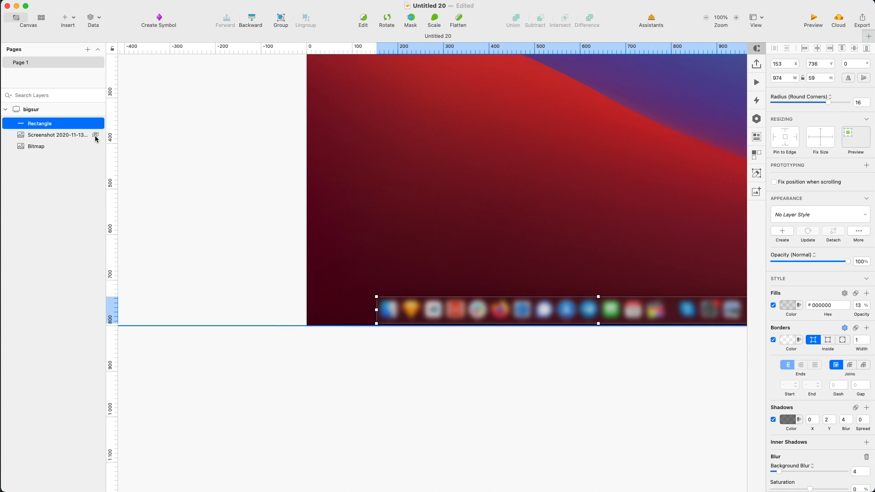
{"action": "left_click", "coordinate": [95, 136]}
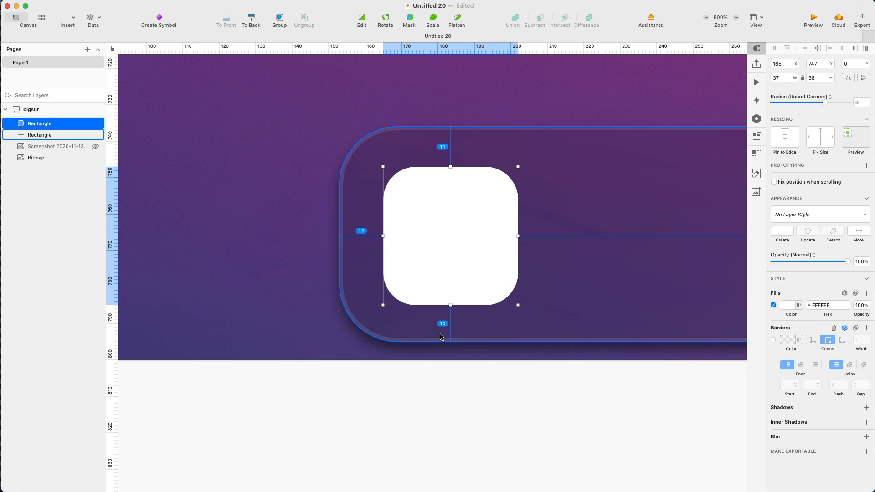
Set the white icon square to 38×39 with corner radius 9 and a 0, 2, 4, 0 shadow.
{"action": "key", "text": "up"}
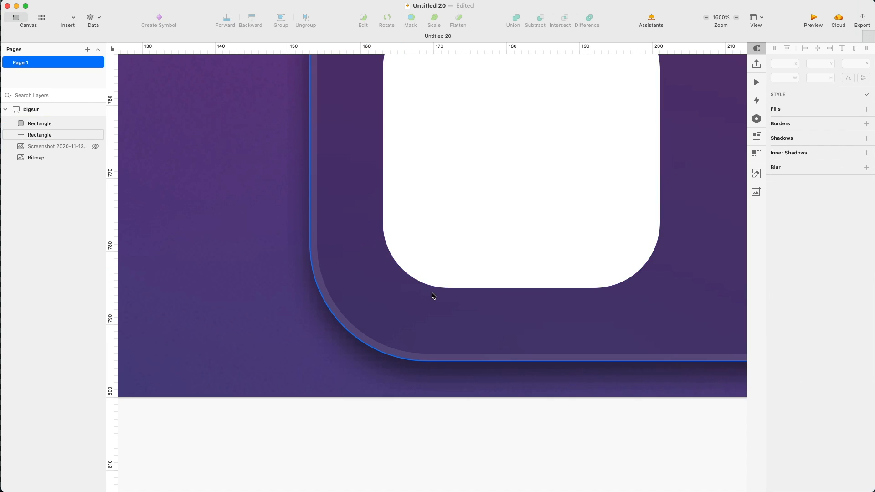
{"action": "left_click", "coordinate": [40, 123]}
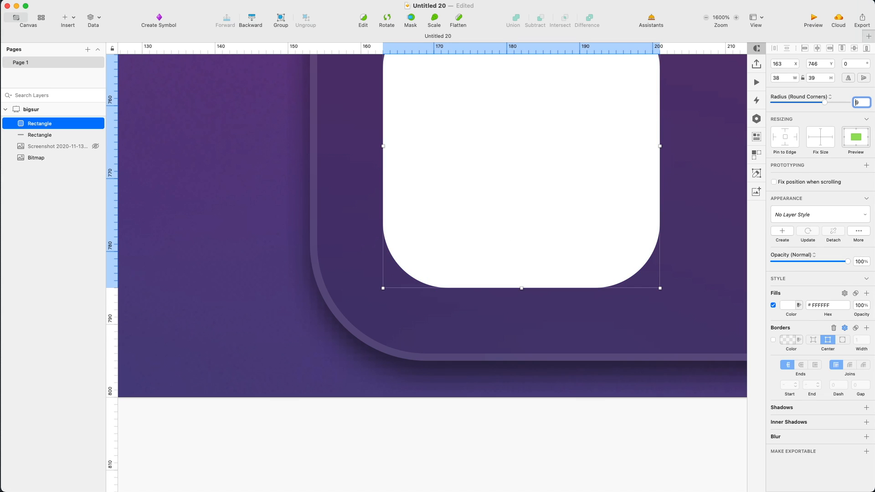
{"action": "type", "text": "9"}
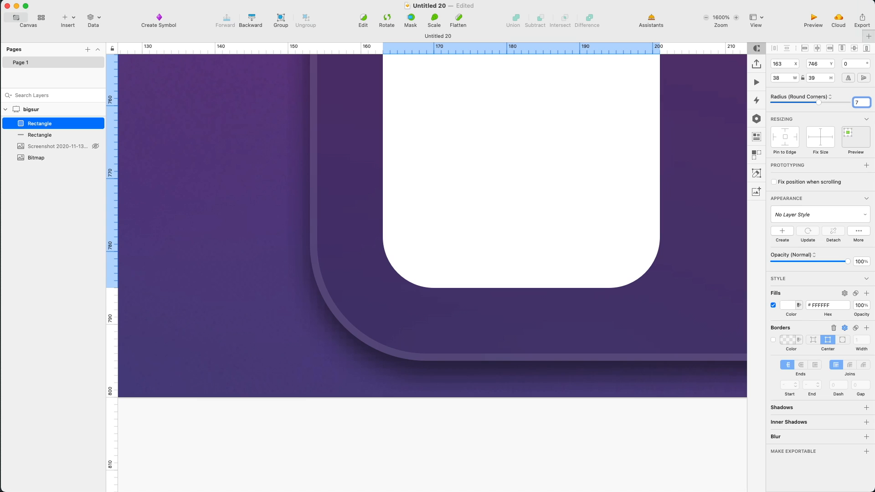
{"action": "left_click", "coordinate": [39, 135]}
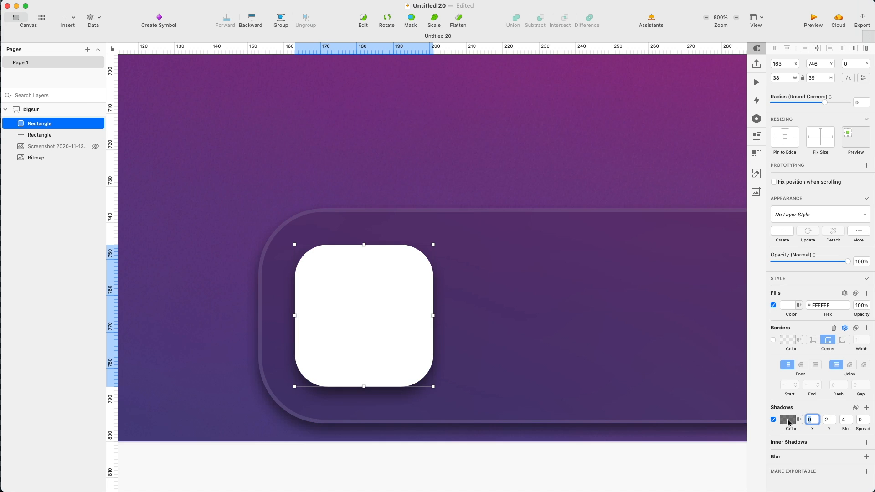
Draw a 25×2 white indicator bar under the icon and duplicate the icon square to the right.
{"action": "left_click", "coordinate": [787, 419]}
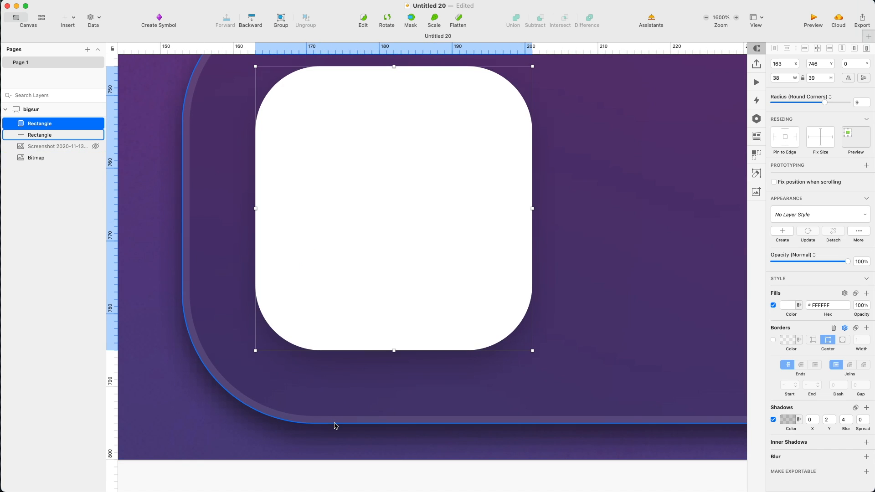
{"action": "left_click_drag", "start_coordinate": [335, 425], "coordinate": [433, 421]}
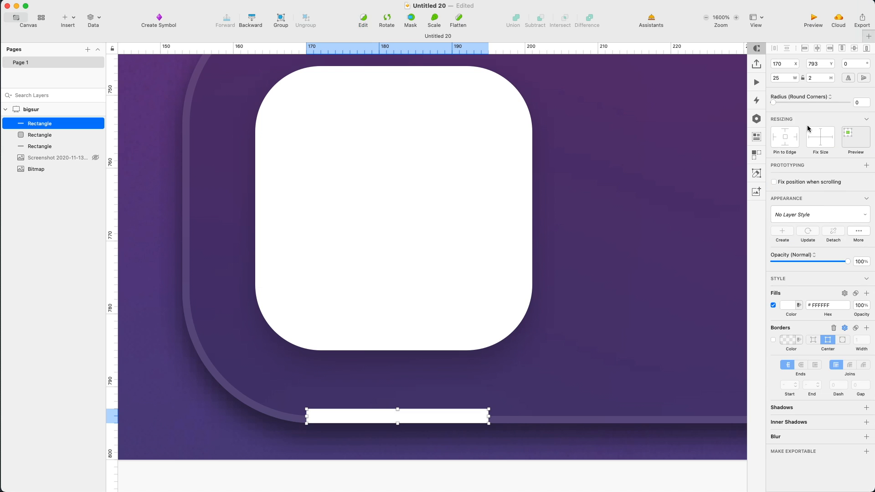
{"action": "left_click", "coordinate": [371, 427]}
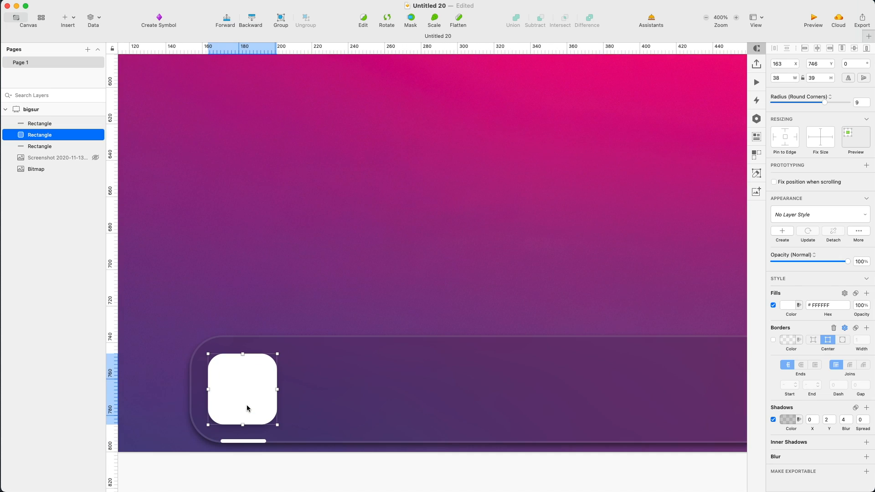
{"action": "left_click_drag", "start_coordinate": [242, 389], "coordinate": [329, 389]}
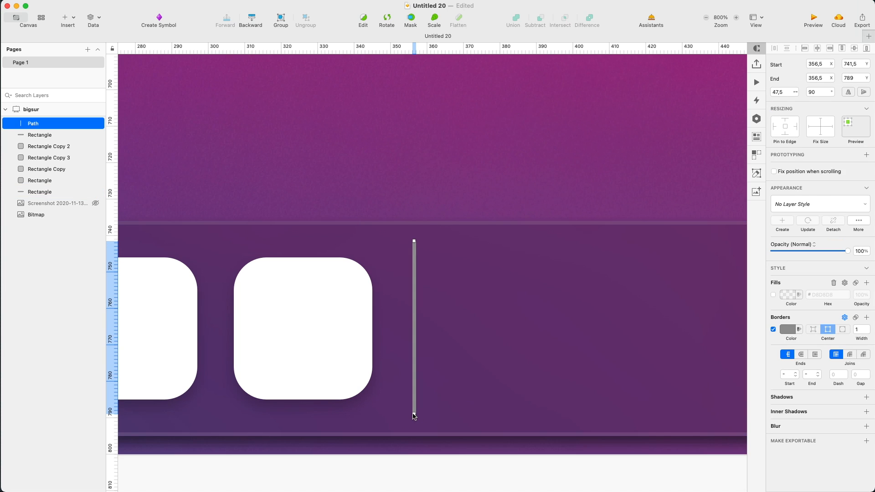
Finish the grey vertical divider, group it with Cmd+G, and select the dock background bar.
{"action": "left_click", "coordinate": [788, 329]}
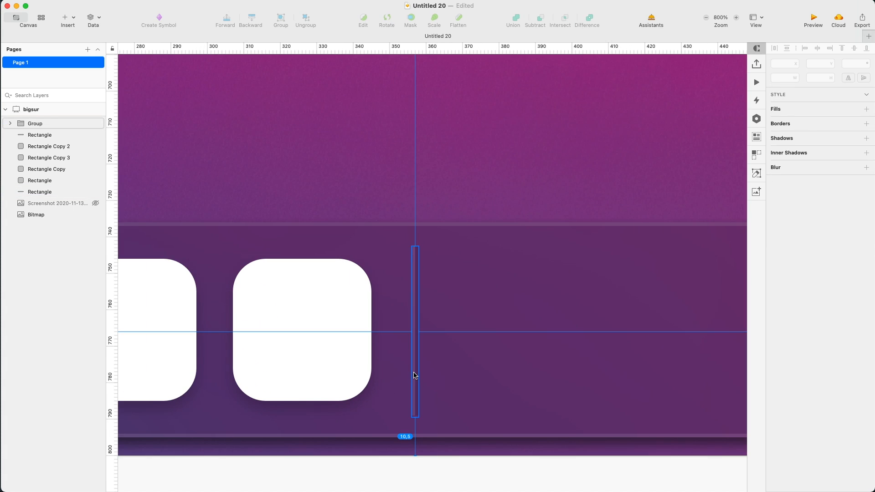
{"action": "left_click", "coordinate": [35, 124]}
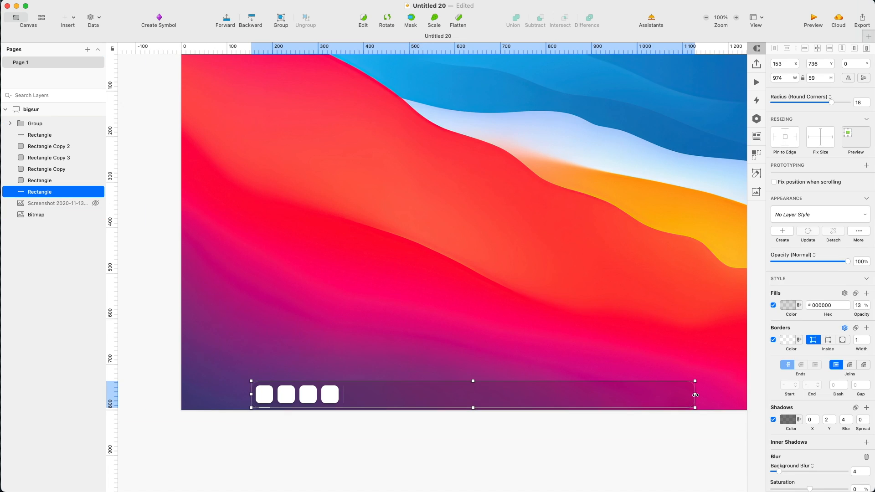
Shrink the dock rectangle to 286 wide so it fits the four icons.
{"action": "left_click_drag", "start_coordinate": [694, 395], "coordinate": [381, 395]}
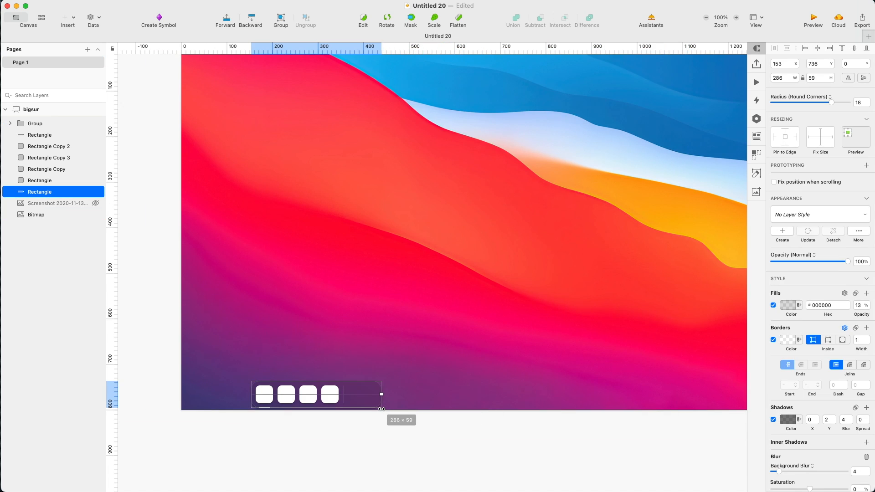
{"action": "left_click_drag", "start_coordinate": [381, 395], "coordinate": [373, 395]}
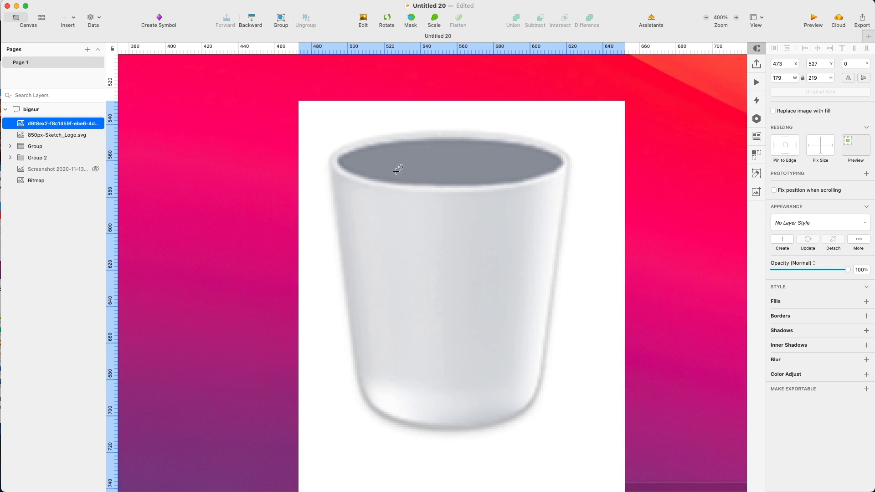
Trace the trash bin's rim and outline with an oval and path to build its mask shape.
{"action": "left_click_drag", "start_coordinate": [396, 170], "coordinate": [539, 195]}
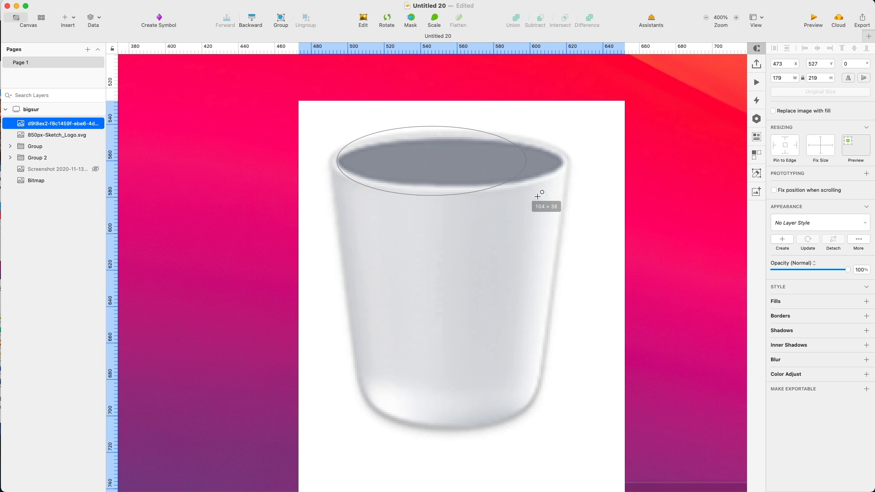
{"action": "left_click_drag", "start_coordinate": [539, 194], "coordinate": [570, 197]}
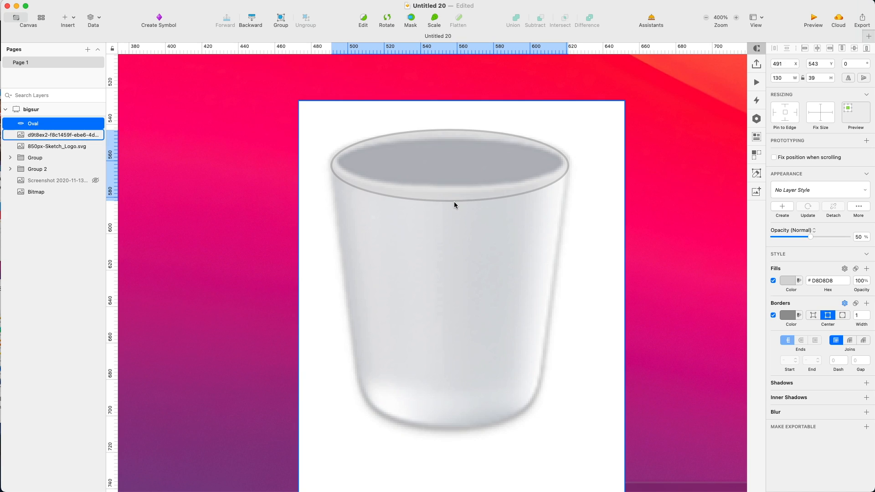
{"action": "left_click_drag", "start_coordinate": [454, 204], "coordinate": [451, 196]}
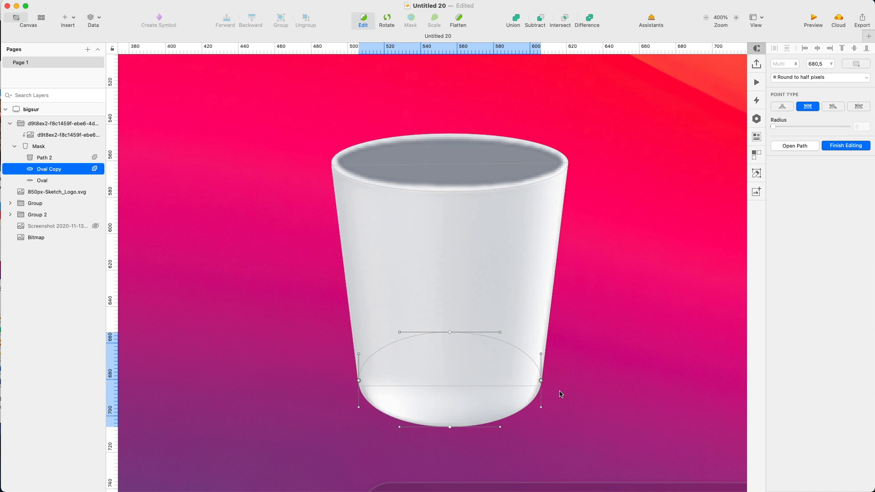
{"action": "left_click", "coordinate": [43, 158]}
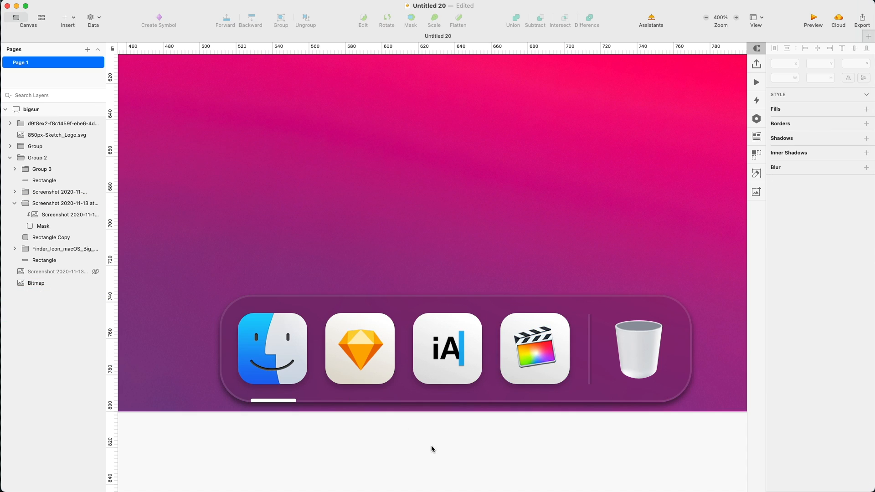
{"action": "mouse_move", "coordinate": [435, 445]}
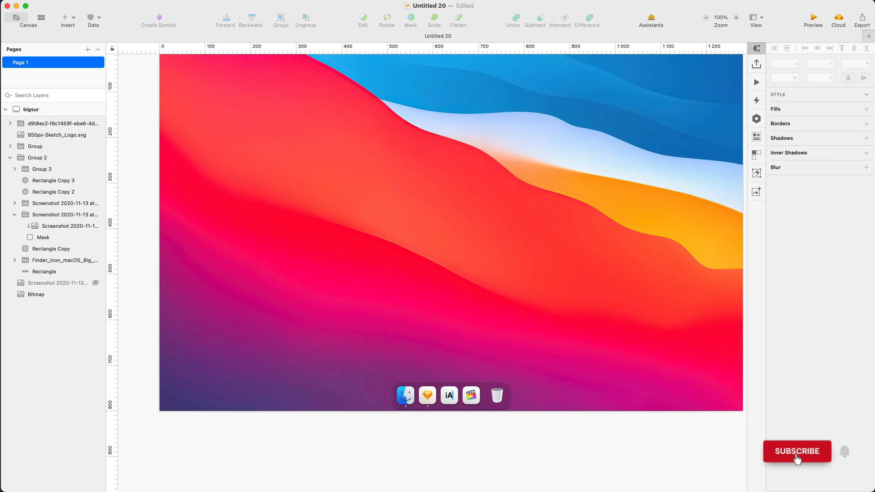
Bring the hidden Screenshot reference layer to the top of the bigsur artboard's layer stack.
{"action": "left_click", "coordinate": [796, 451]}
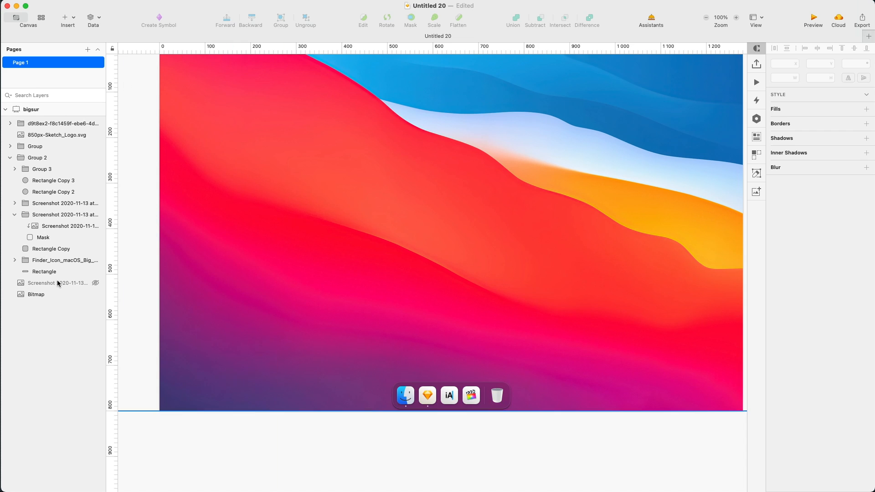
{"action": "left_click", "coordinate": [55, 283]}
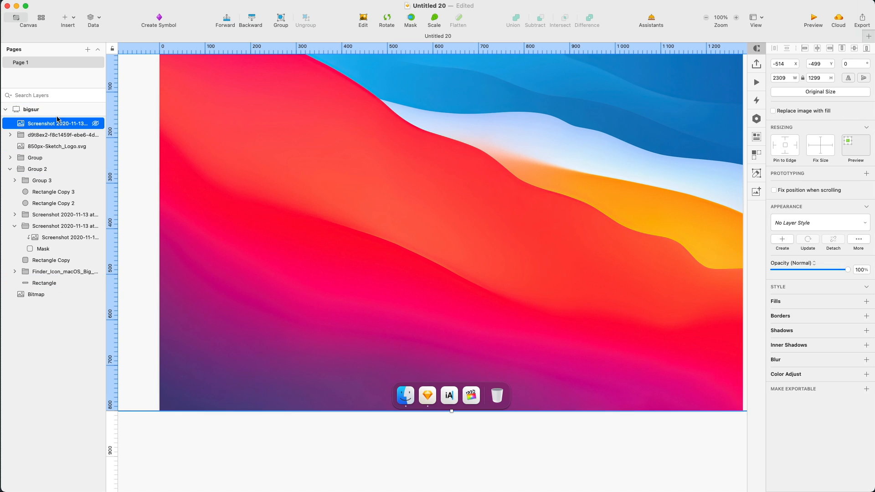